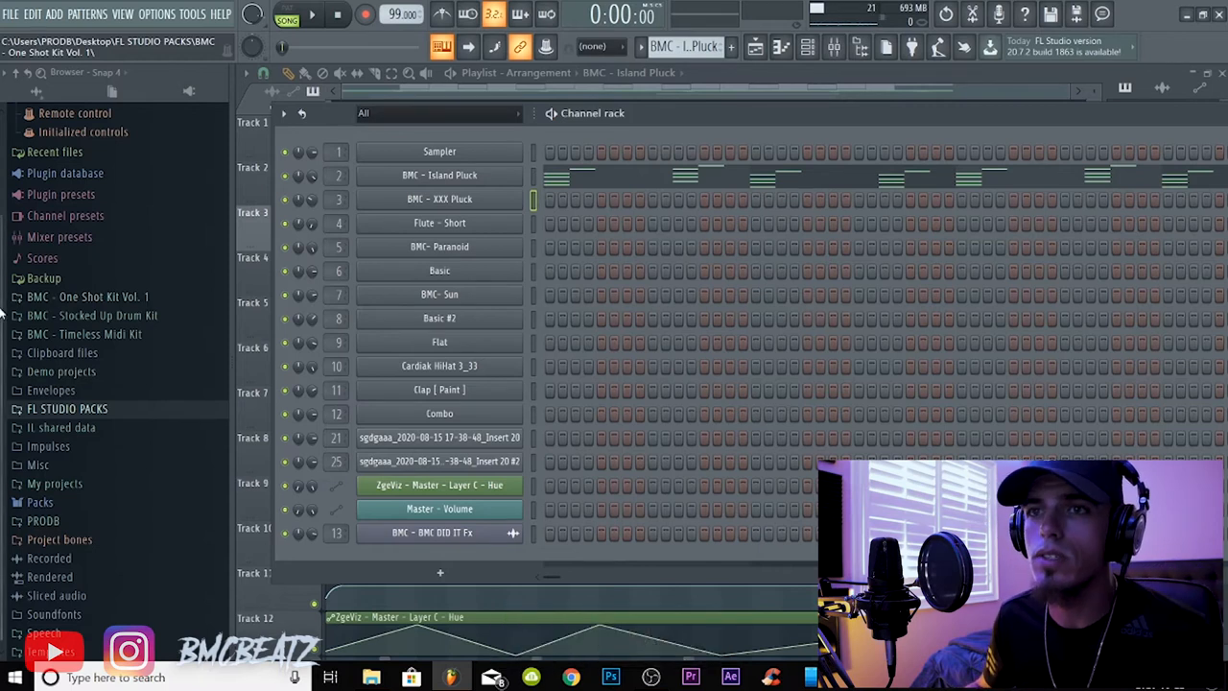
Expand One Shot Kit Vol. 1, browse its Bells samples, then audition a Guitar one-shot.
click(88, 297)
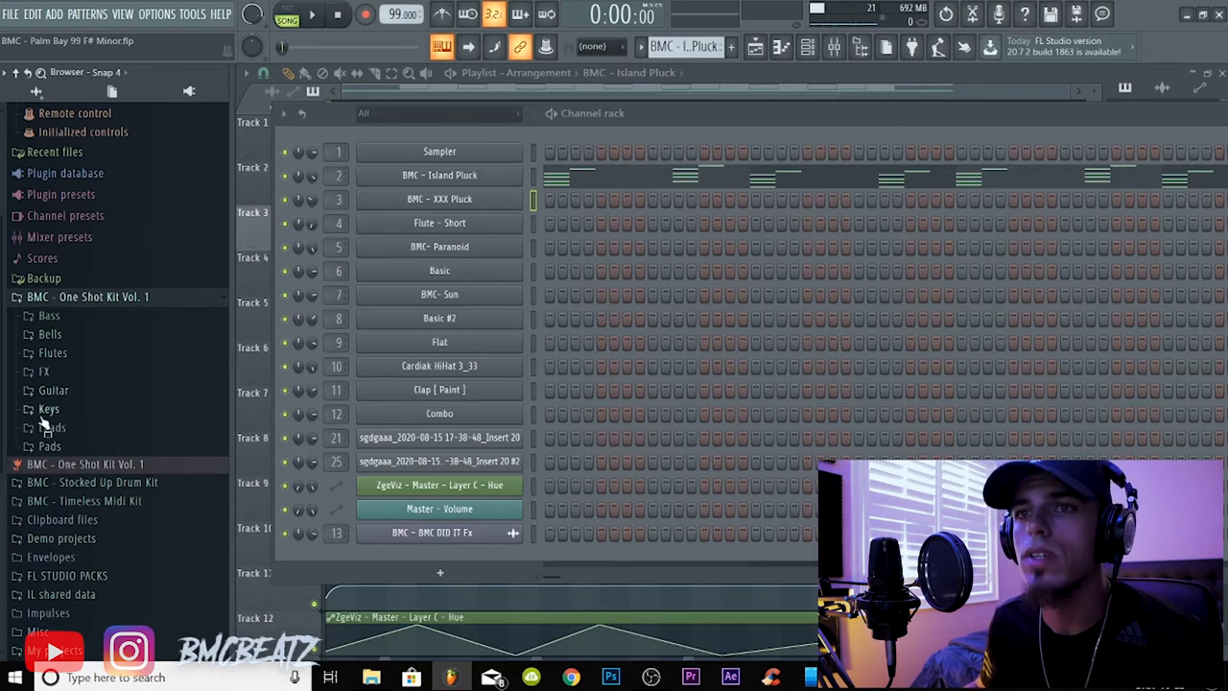
click(49, 334)
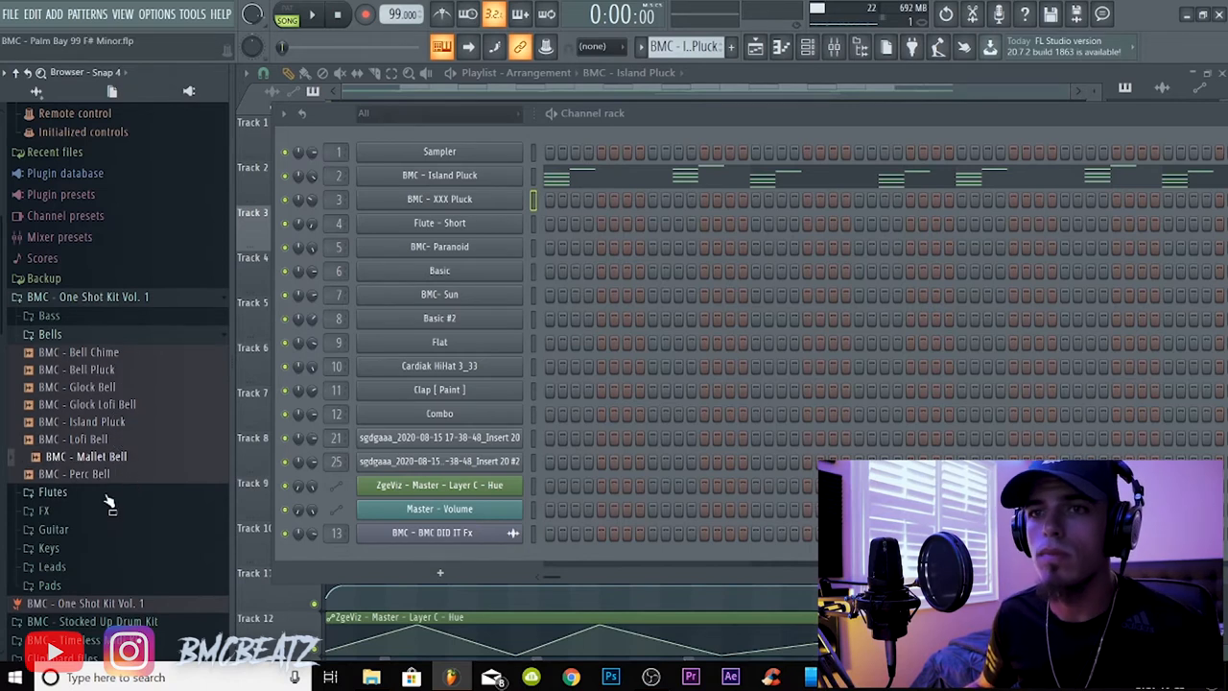
scroll(down, 3)
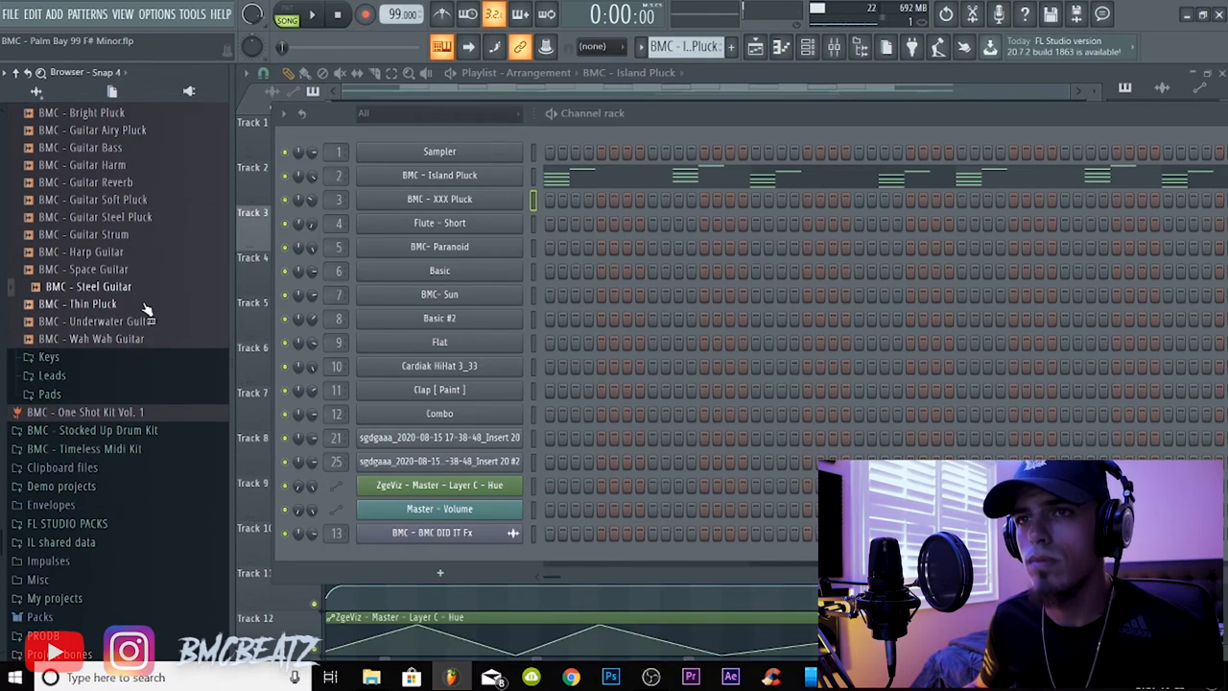
click(51, 375)
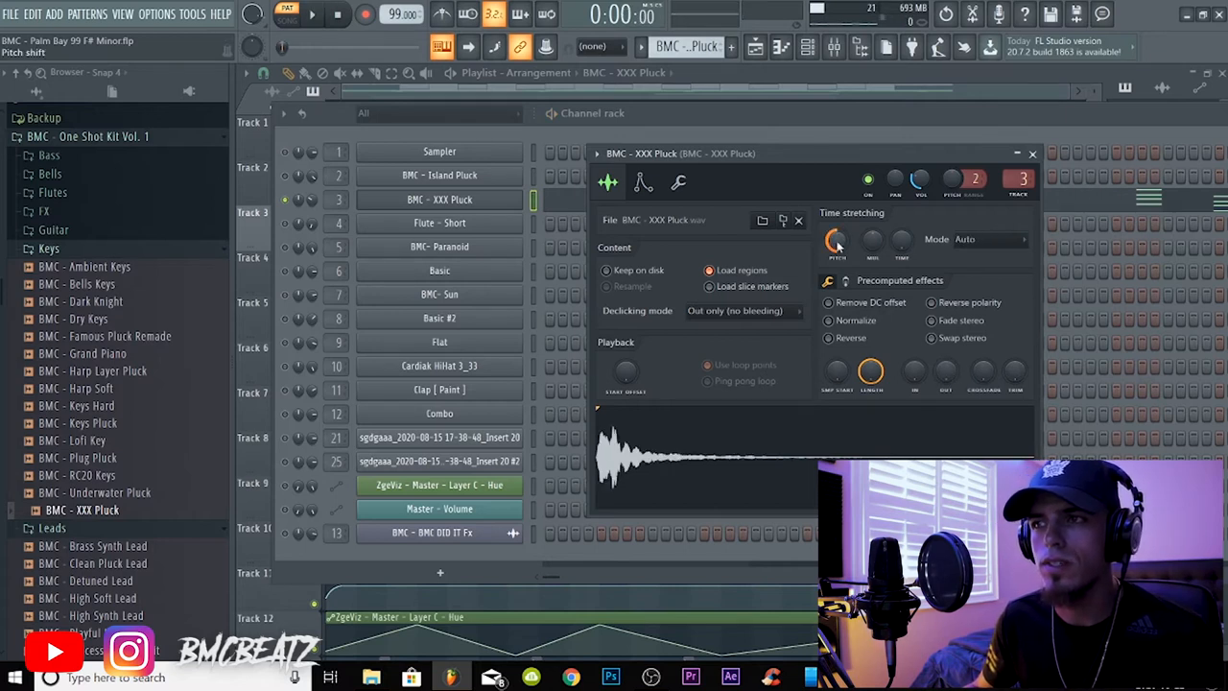
Try XXX Pluck's Time stretching Pitch shift, then reset the knob to default.
drag(837, 240, 837, 269)
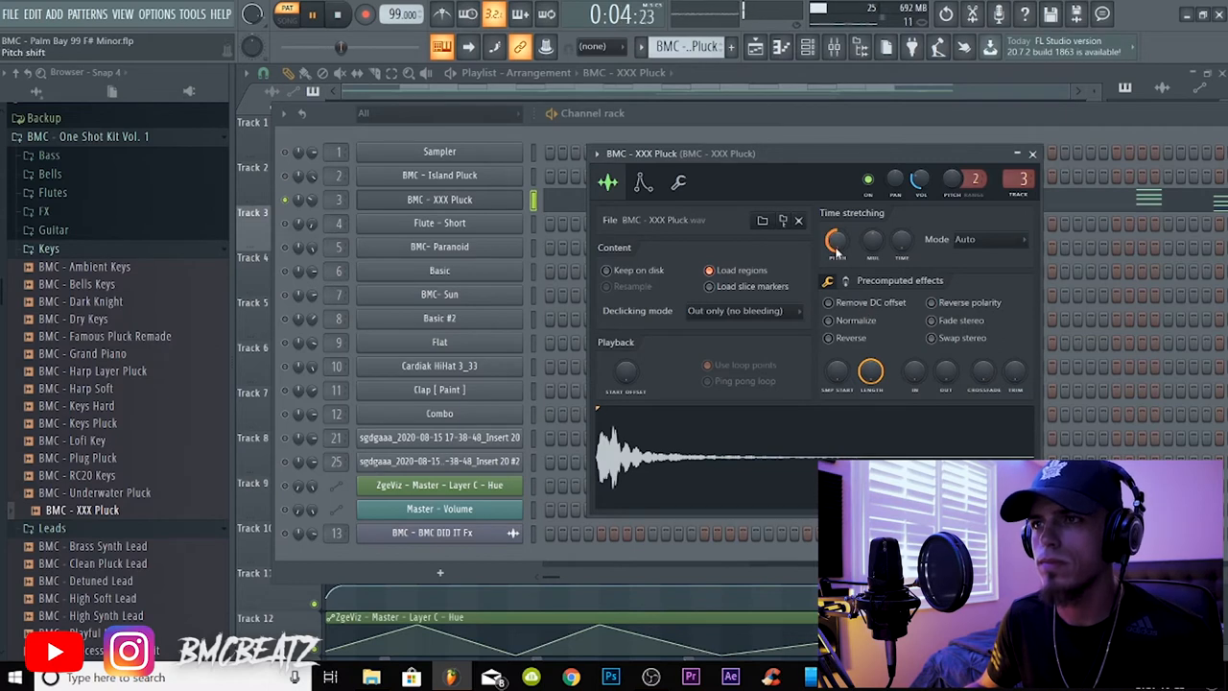
right_click(837, 242)
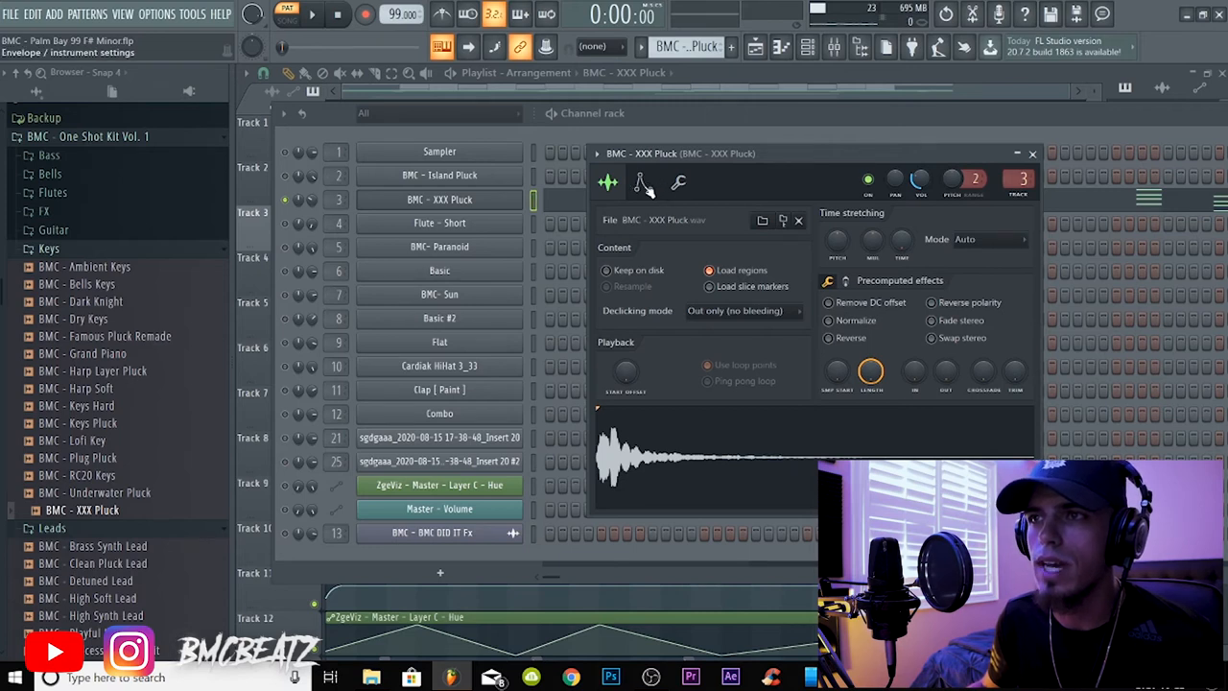
Enable XXX Pluck's volume envelope with Hold at 87% and Sustain at 47%.
click(641, 182)
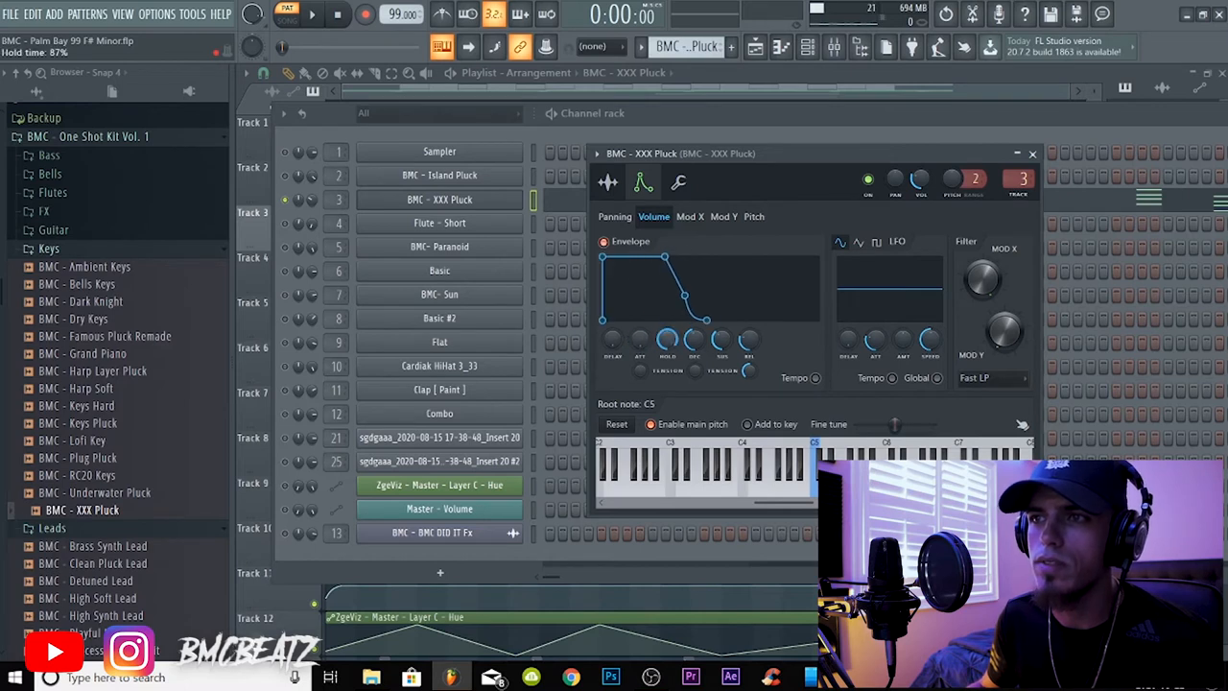
drag(694, 340, 694, 326)
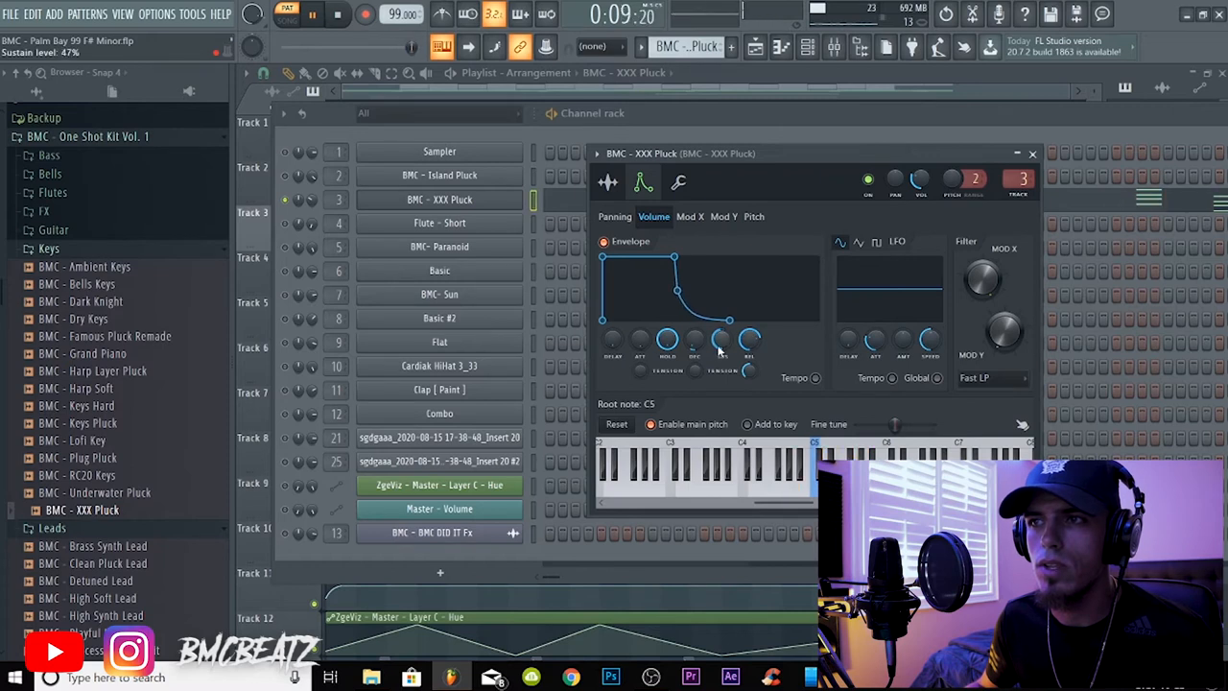
drag(693, 342, 694, 326)
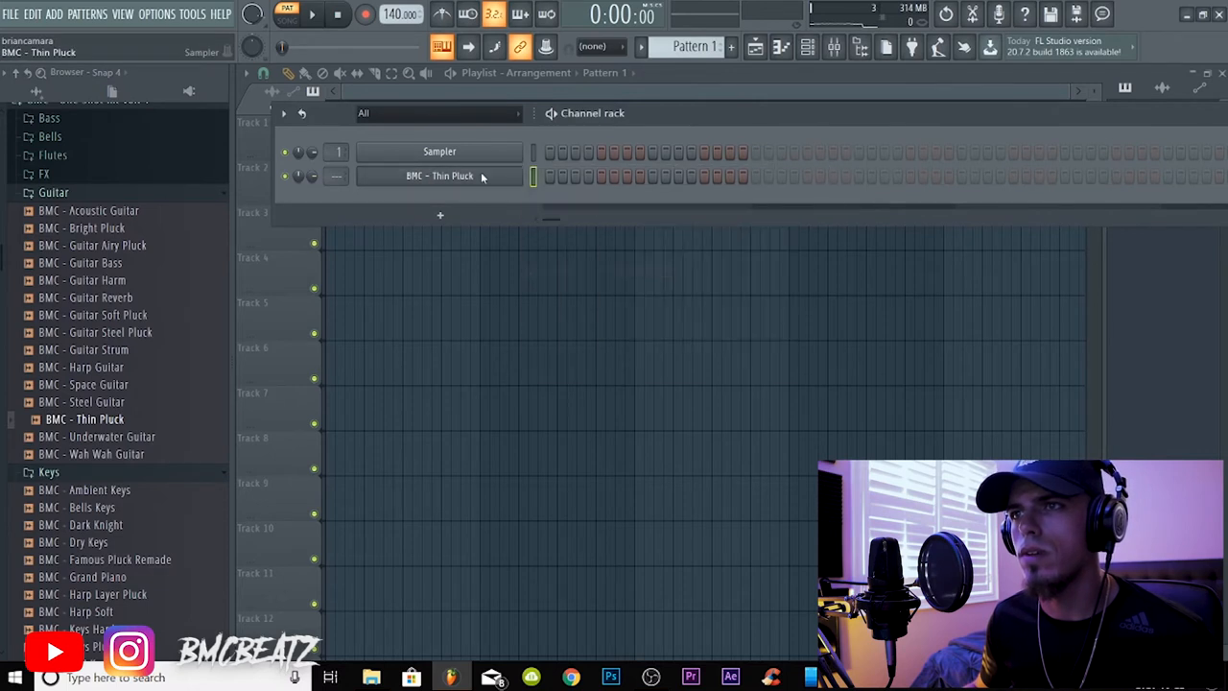
Open the BMC - Thin Pluck channel in the Piano roll.
double_click(439, 176)
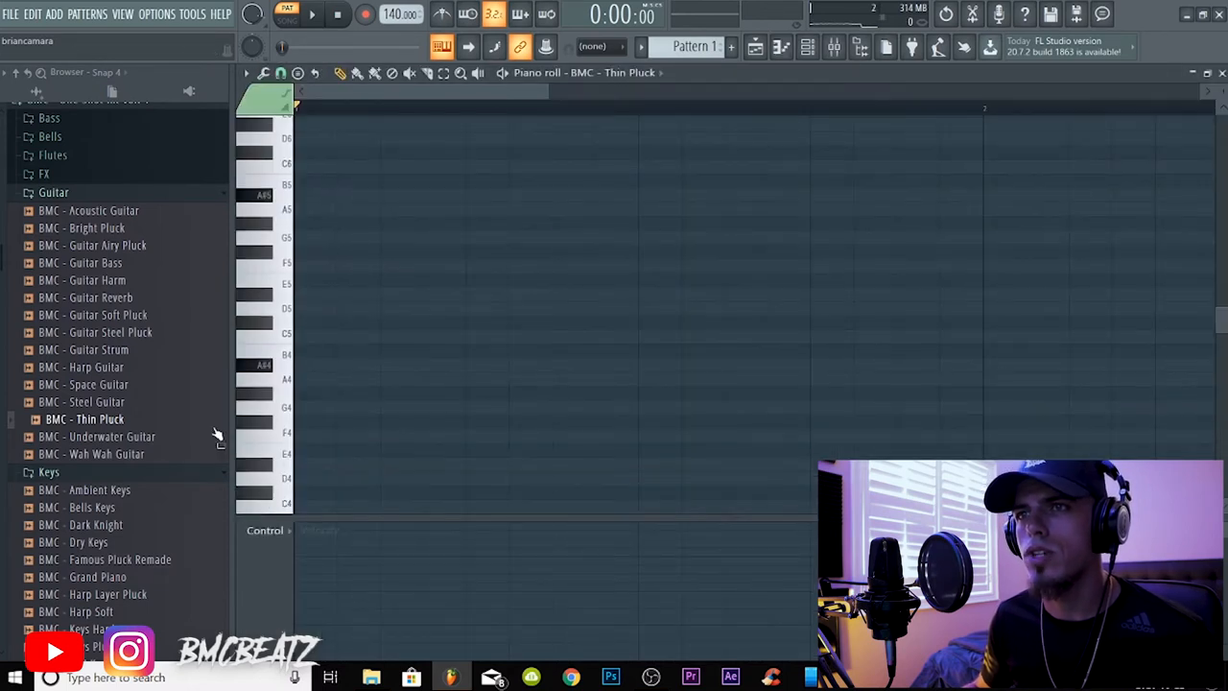
Draw opening melody notes, including a C6, for the BMC - Acoustic Guitar channel.
click(88, 210)
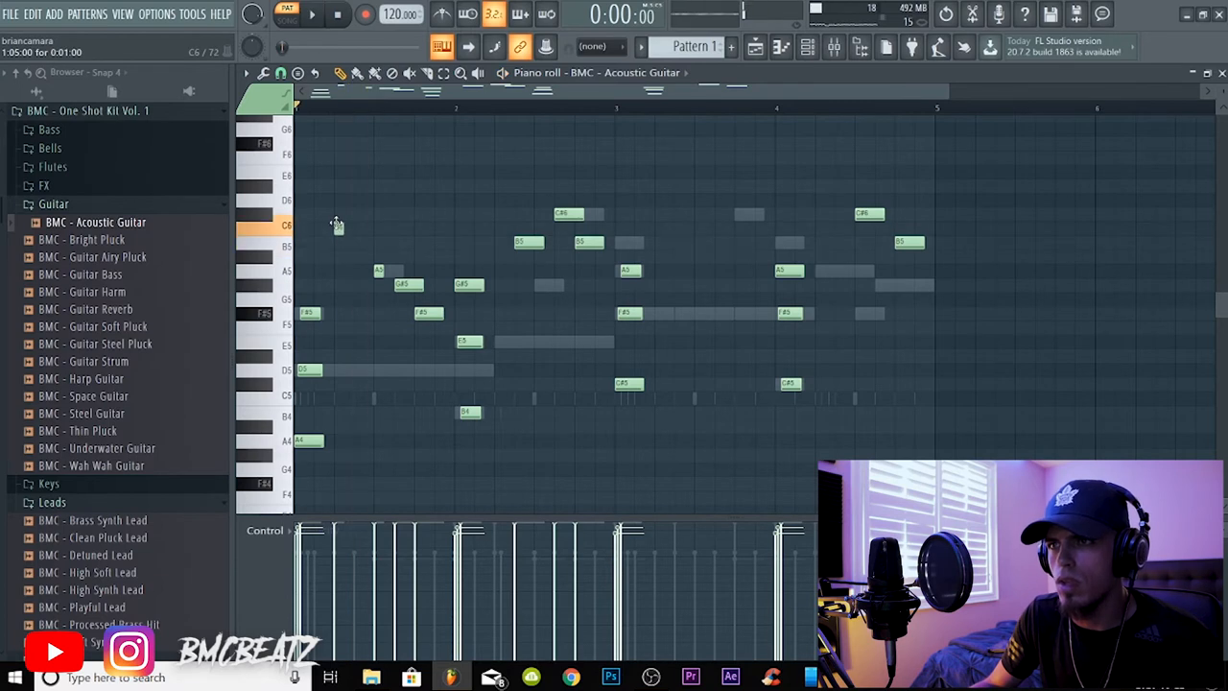
click(312, 13)
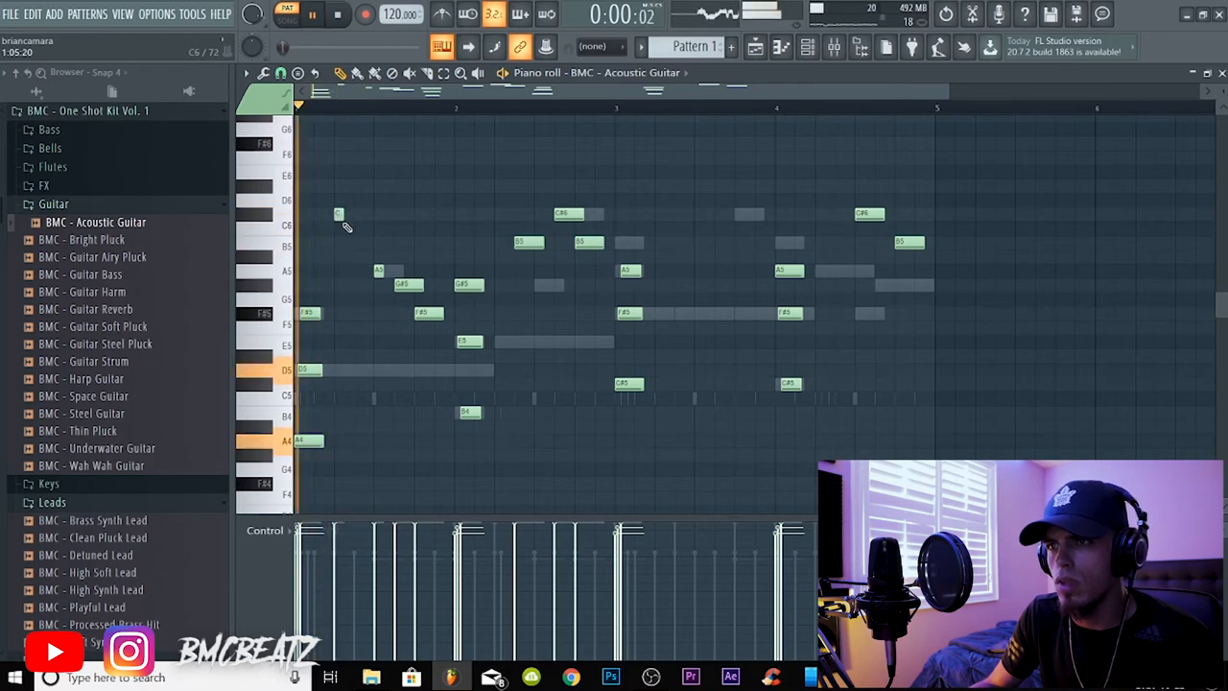
click(285, 13)
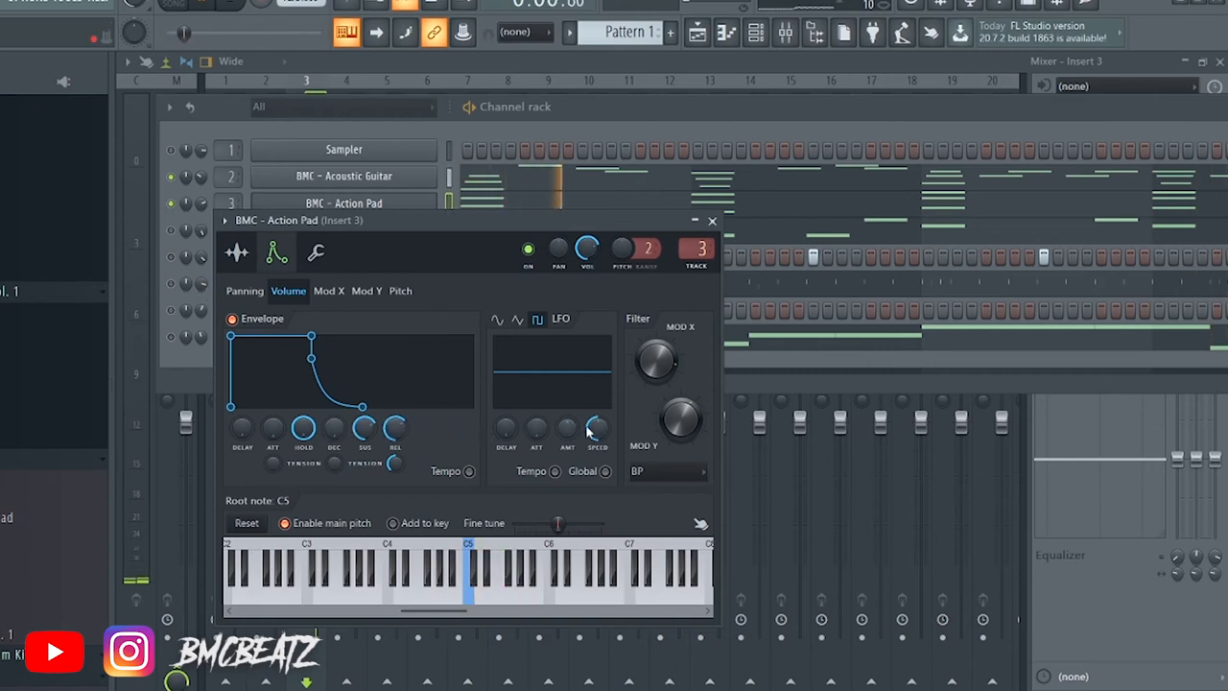
Adjust the Action Pad LFO Speed and bring up Island Pluck's Solo options.
drag(681, 422, 681, 412)
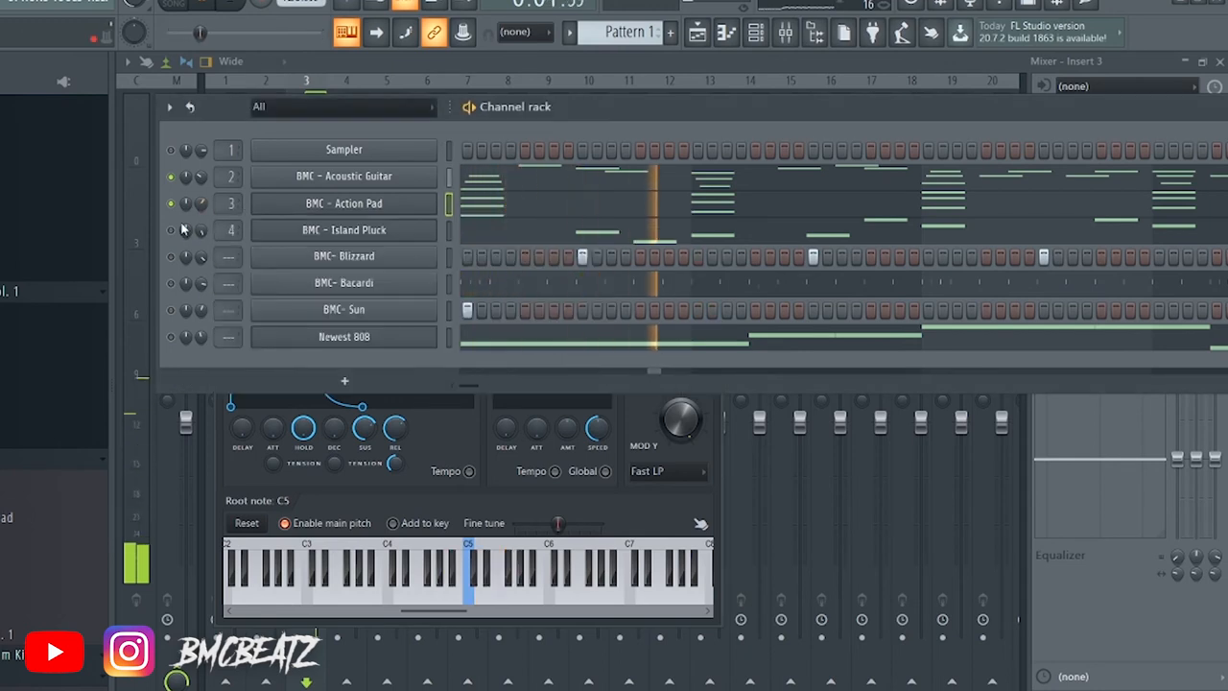
right_click(171, 231)
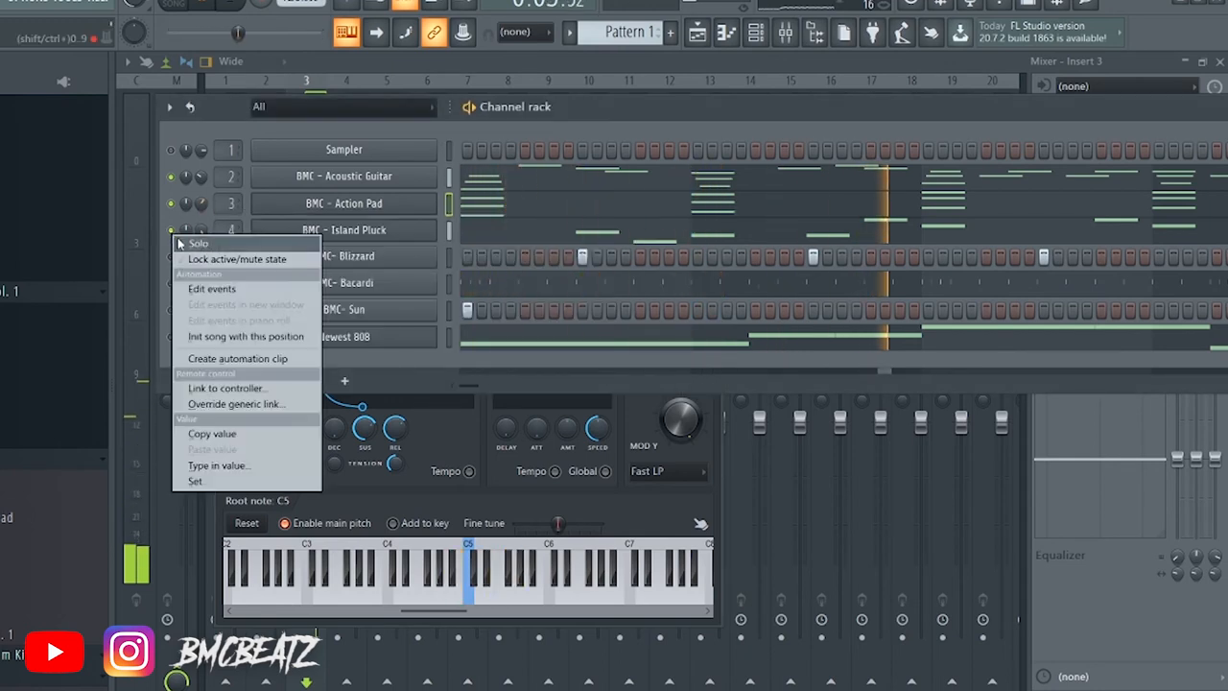